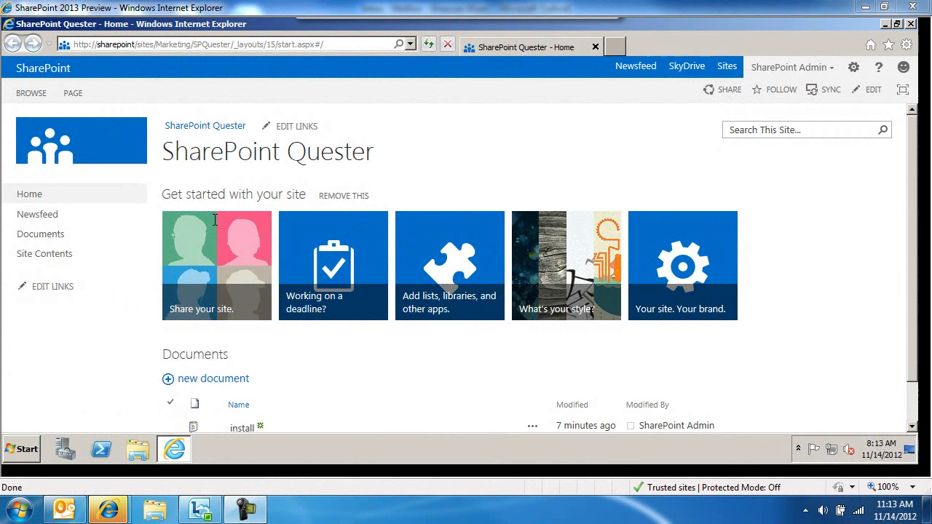
mouse_move(189, 208)
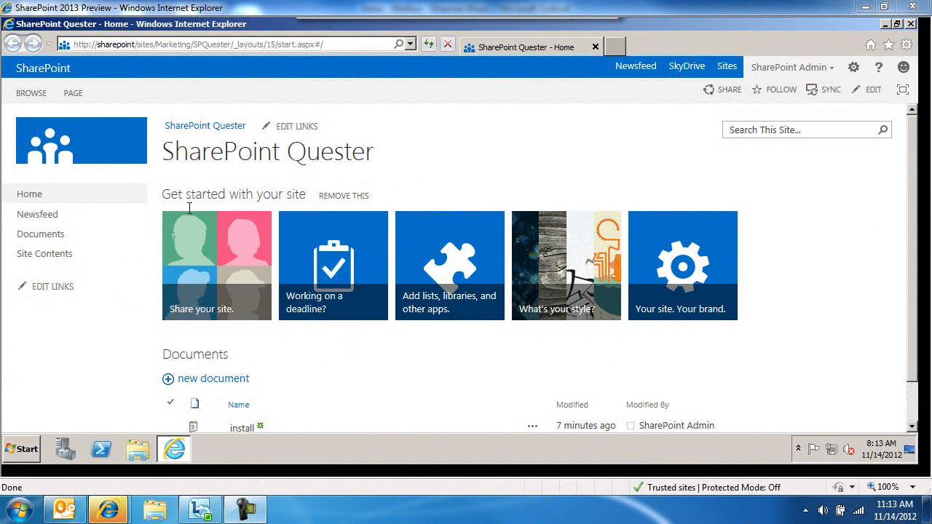
mouse_move(239, 208)
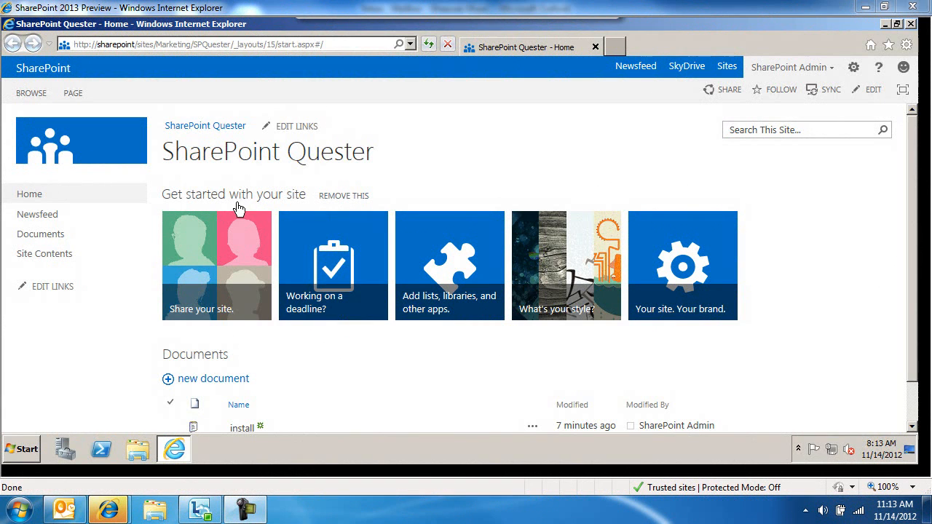
mouse_move(566, 262)
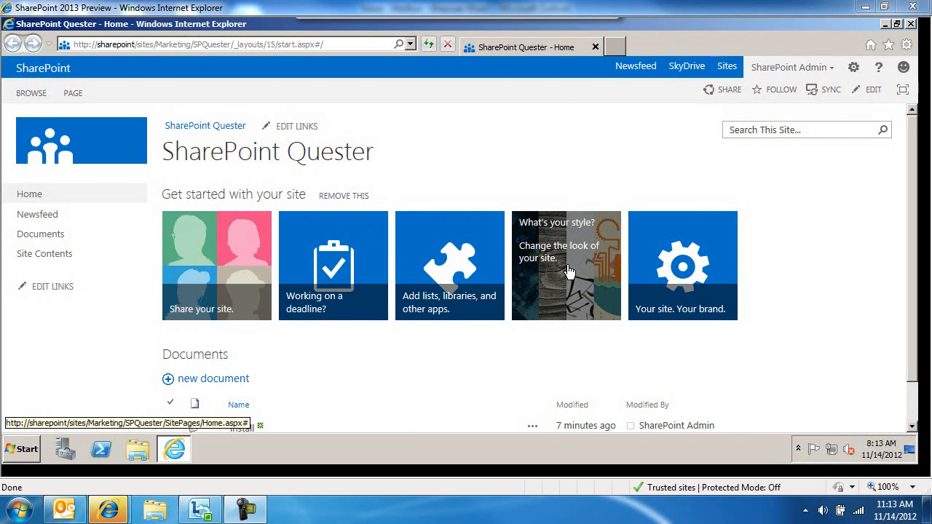
Step: Go from Site Contents to the SharePoint Quester Site Settings page
left_click(45, 253)
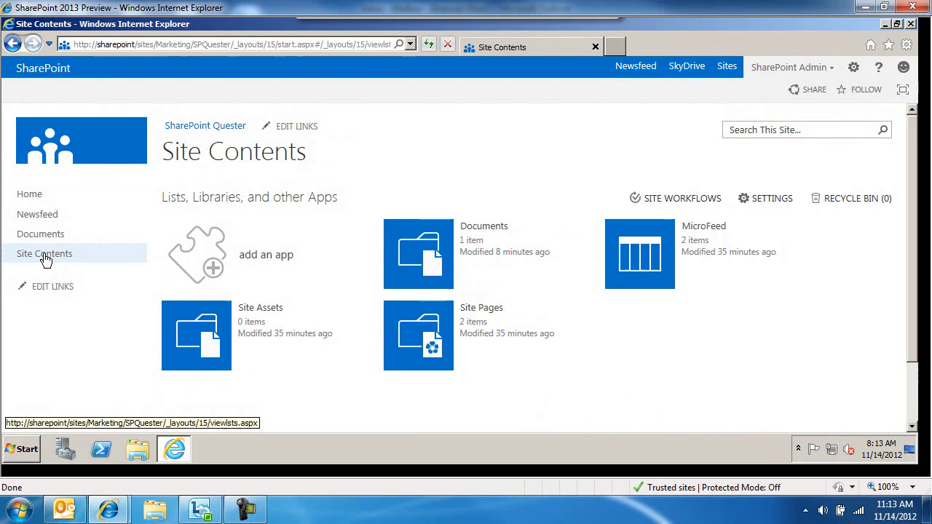
mouse_move(743, 253)
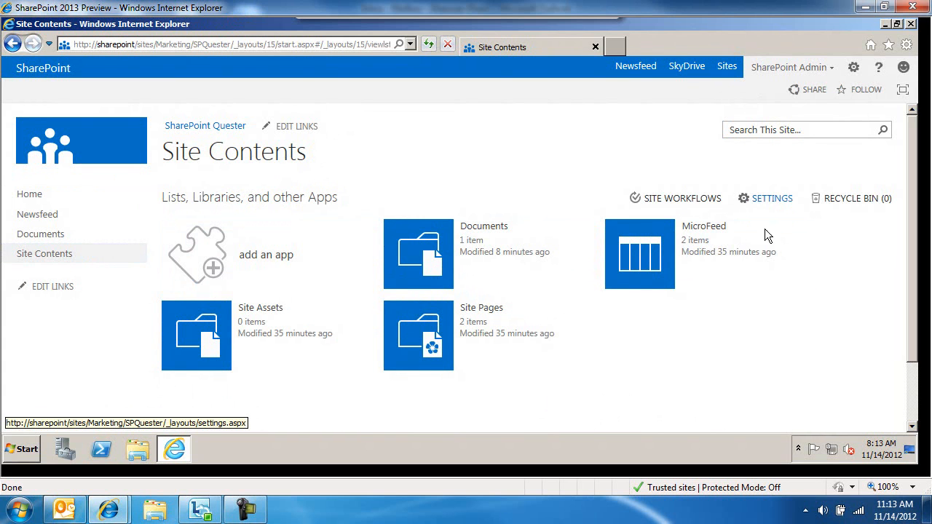
left_click(771, 198)
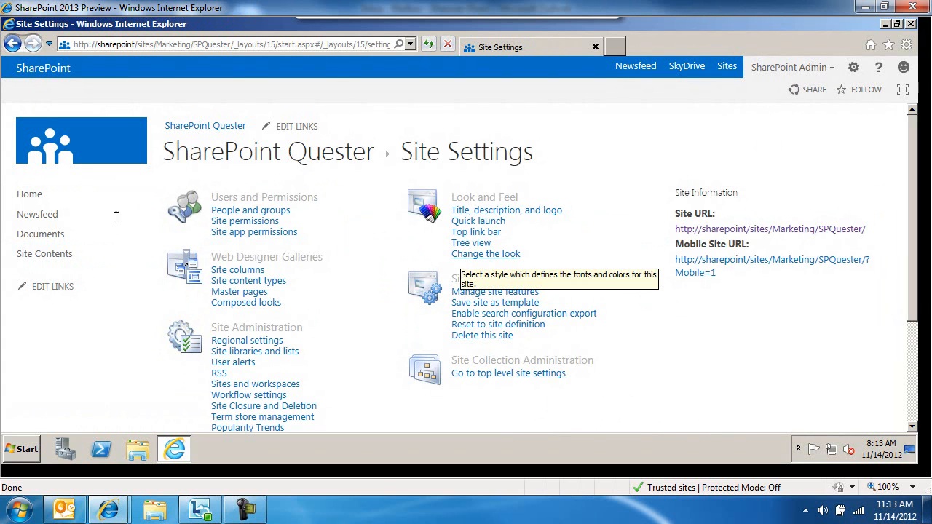
mouse_move(207, 130)
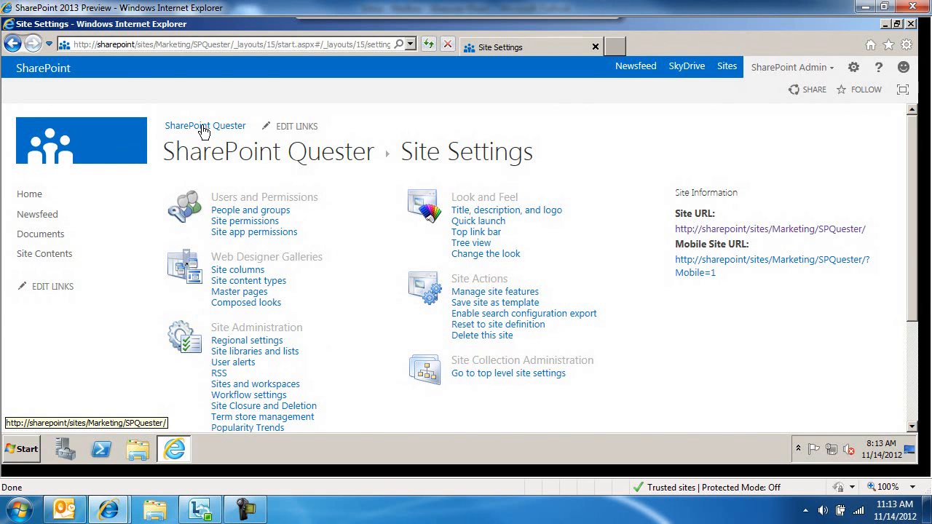
Step: View the themed Quester home page, then return to Site Contents
left_click(205, 125)
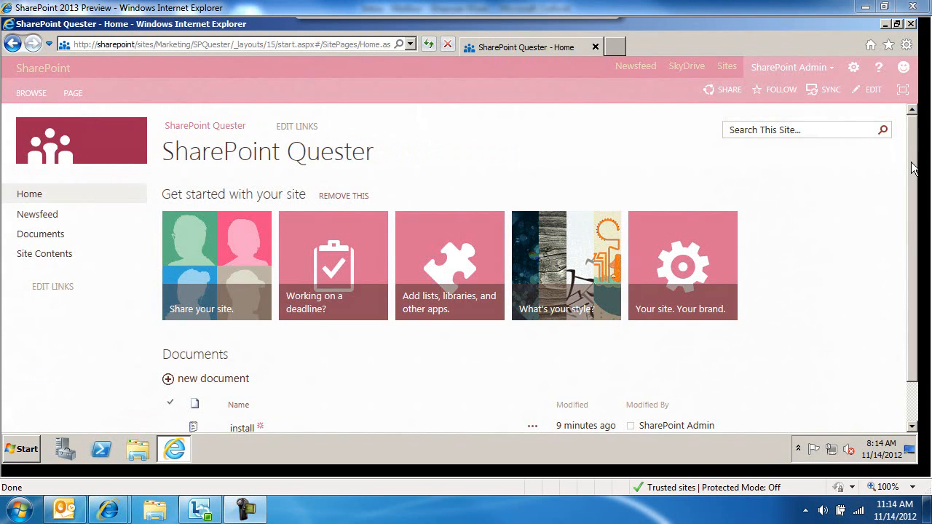
mouse_move(333, 265)
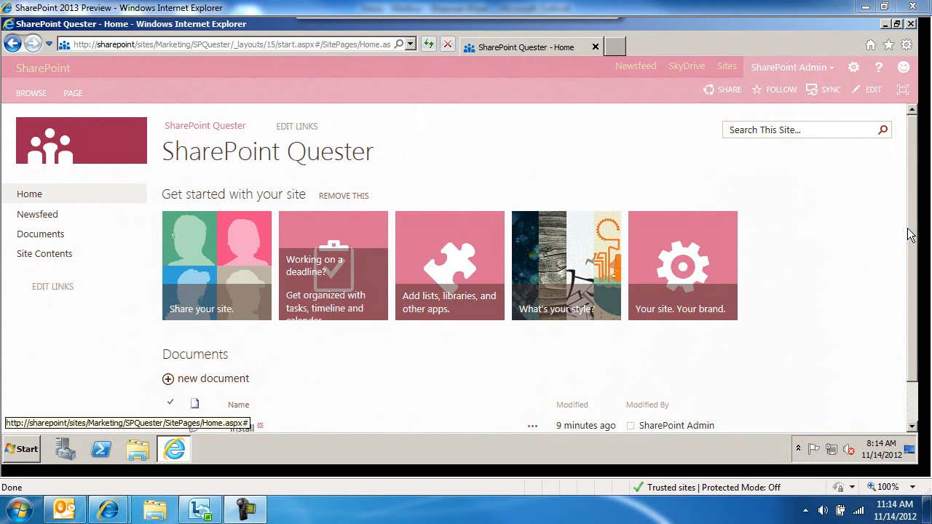
scroll("down", 3)
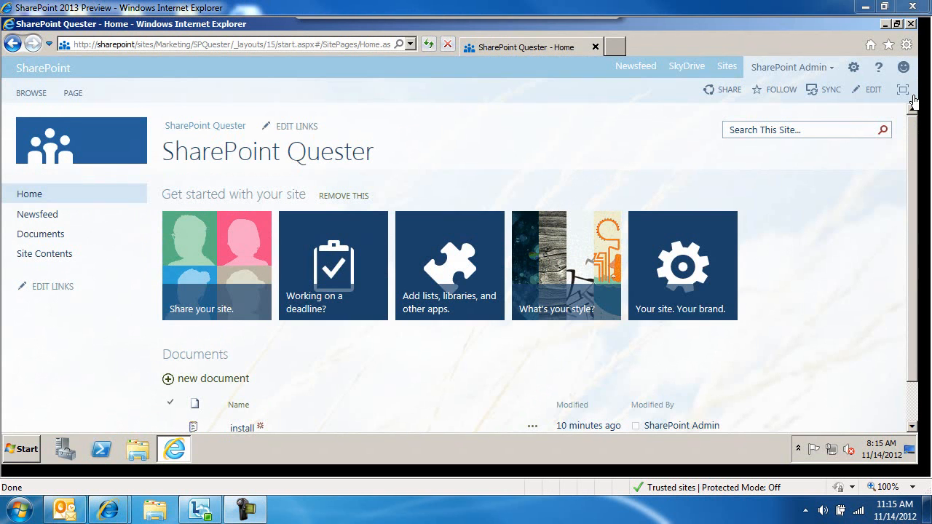
mouse_move(45, 253)
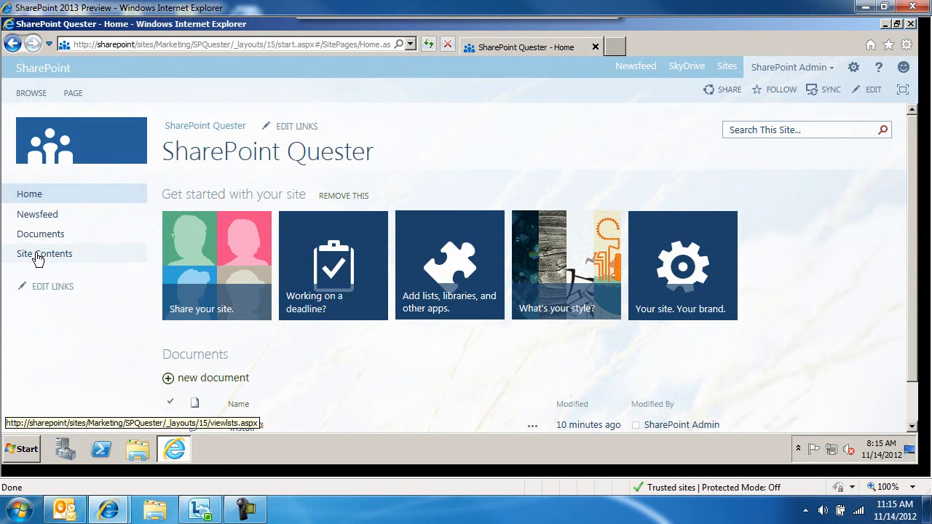
left_click(853, 67)
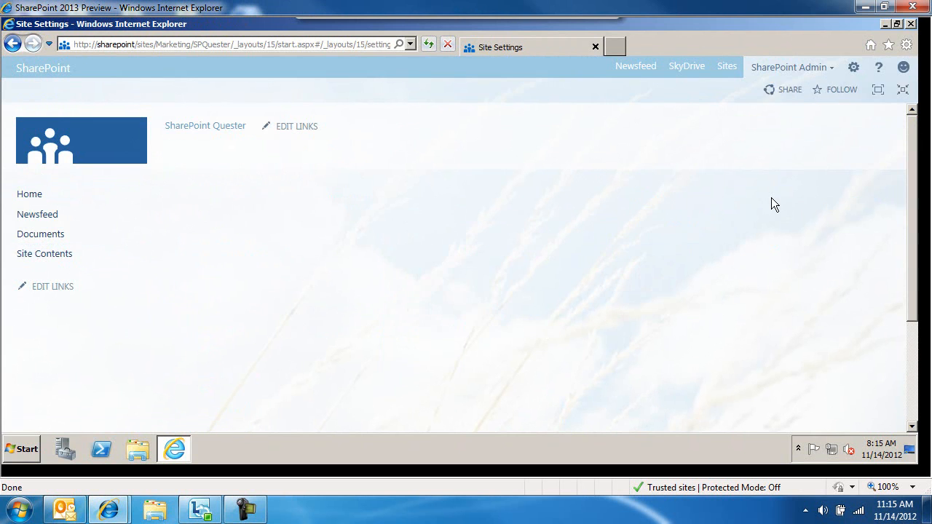
Step: View the dark magenta home page, then reach Site Settings through Site Contents
left_click(871, 45)
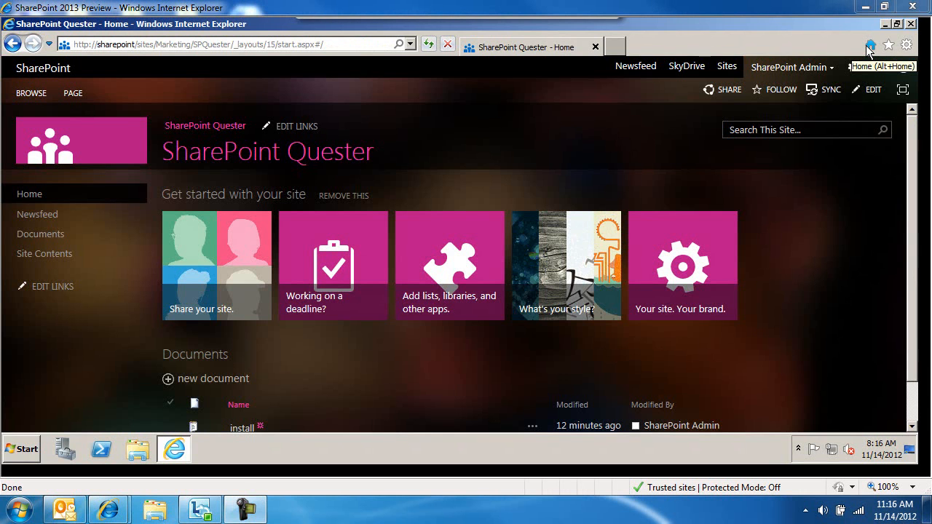
left_click(45, 253)
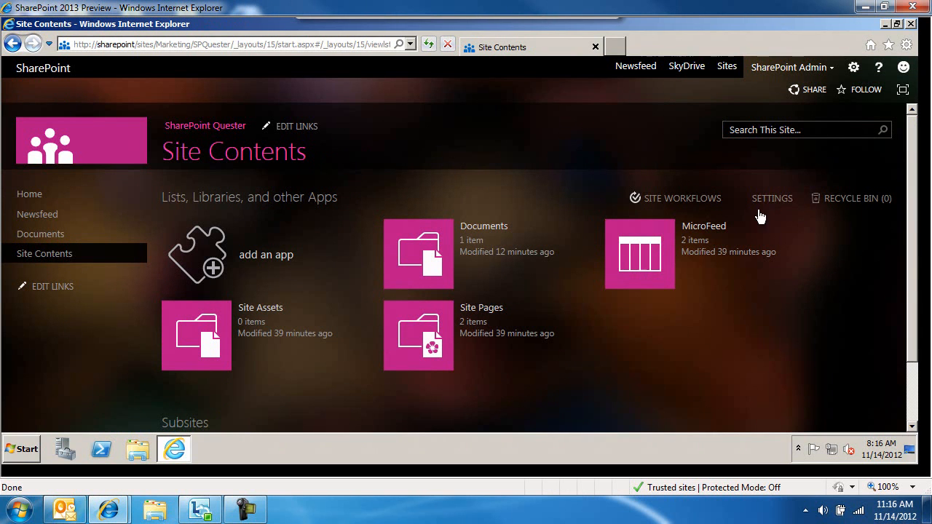
mouse_move(771, 198)
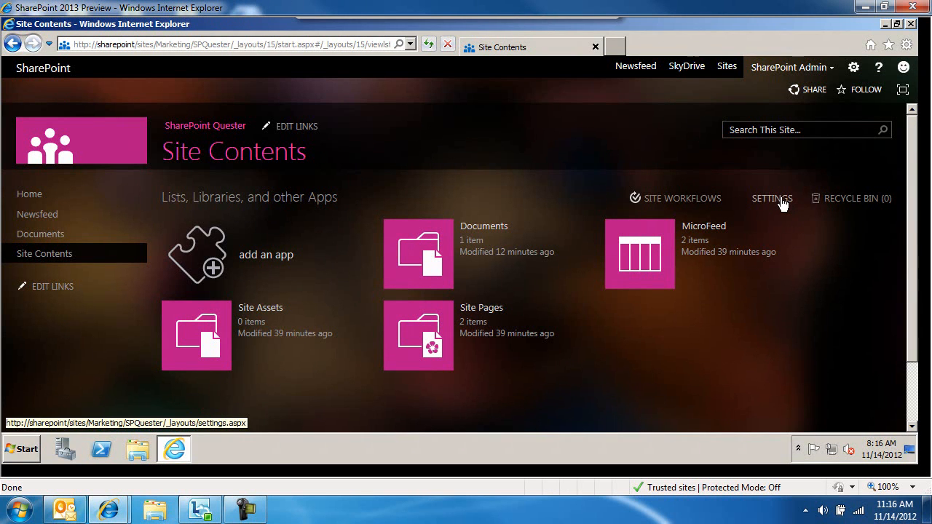
left_click(771, 198)
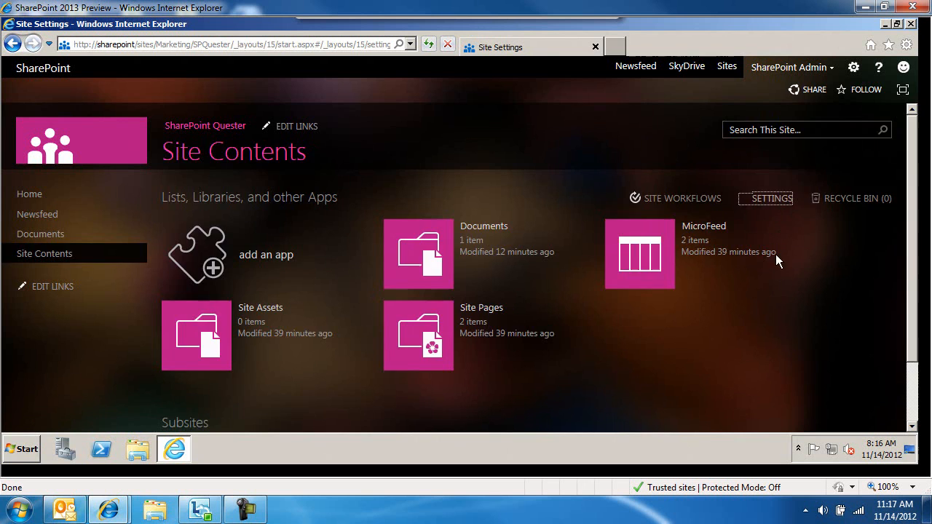
left_click(771, 198)
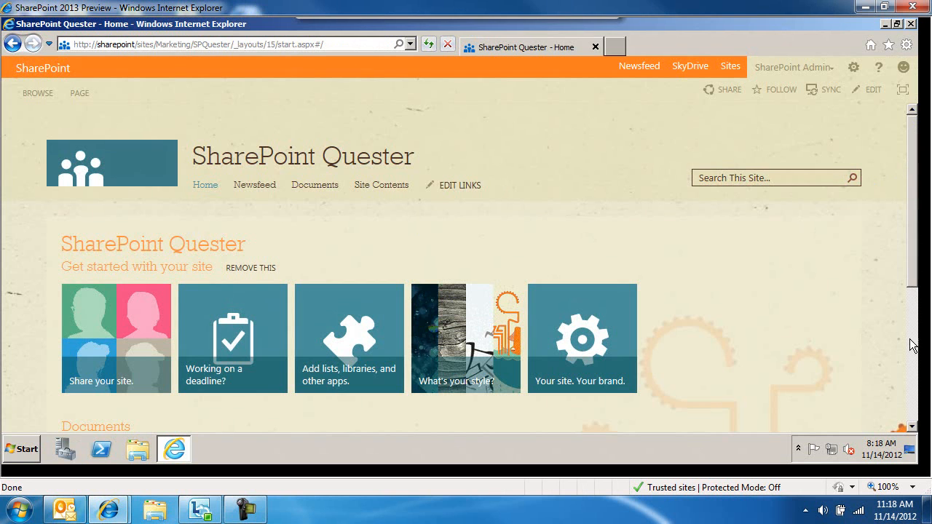
Step: Scroll the orange gear-themed site and go to Site Settings
scroll("down", 3)
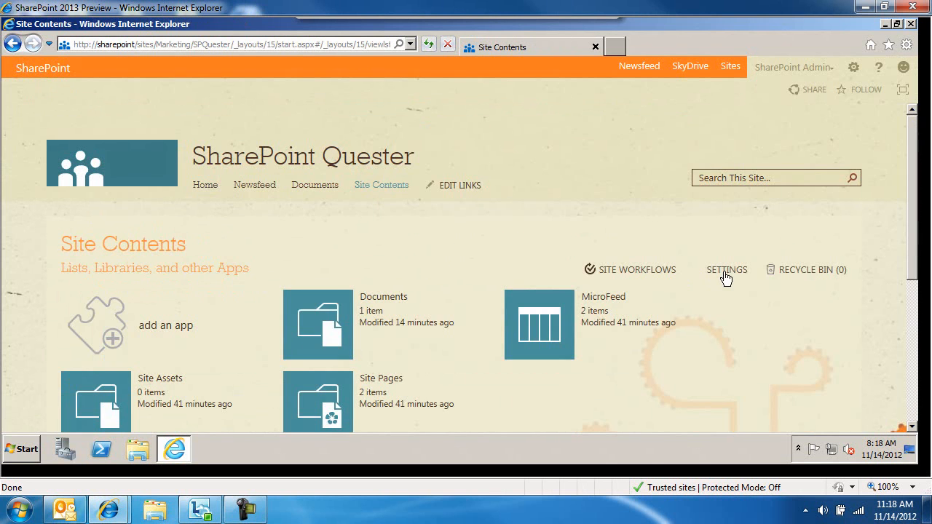
left_click(727, 269)
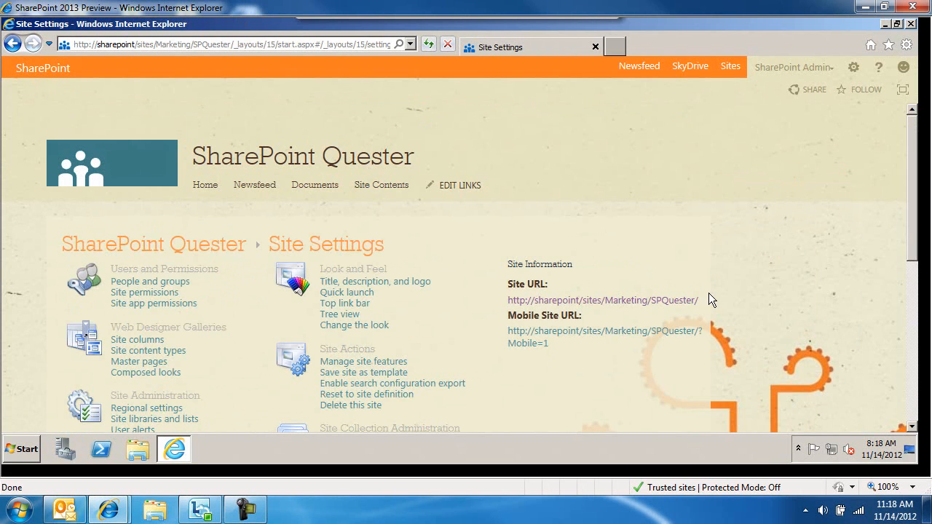
scroll("down", 3)
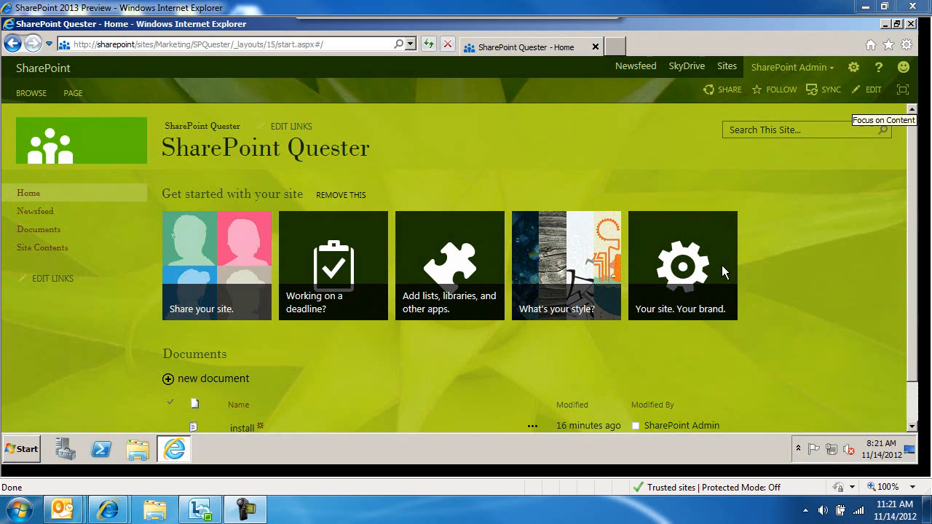
mouse_move(42, 247)
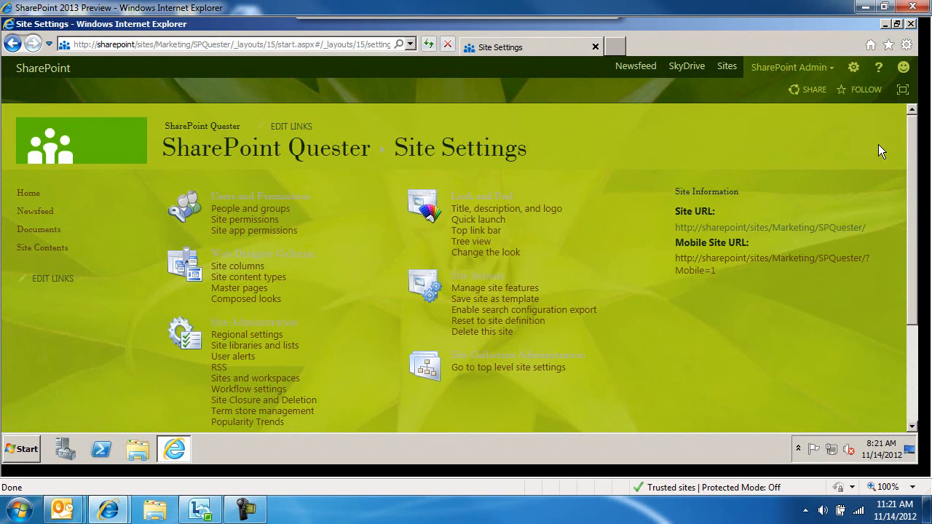
Step: Scroll down the lime green themed Quester page
scroll("down", 3)
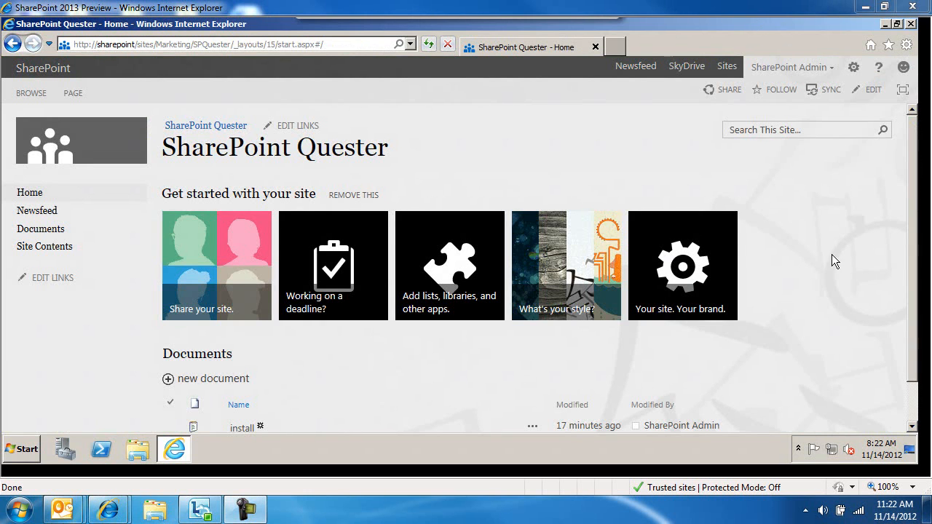
Step: Open Site Settings for the grey and black themed site and scroll it
scroll("down", 3)
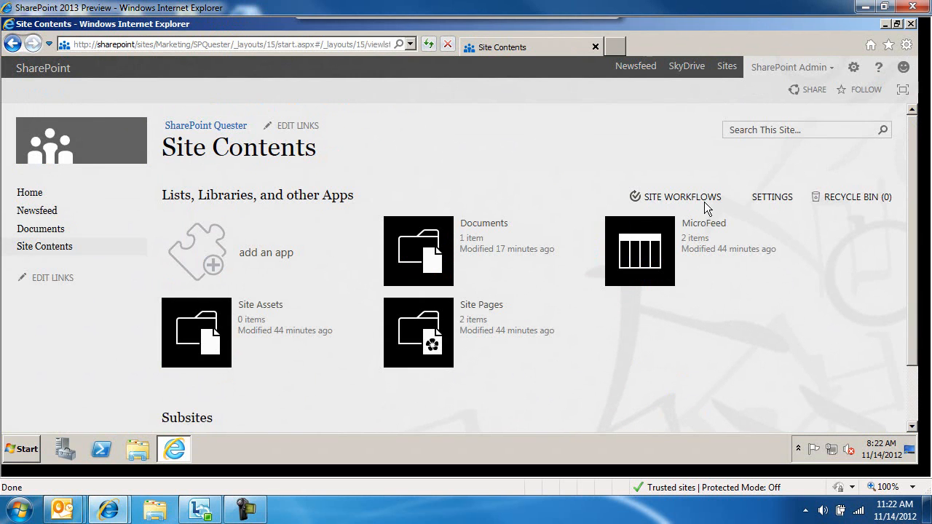
left_click(771, 197)
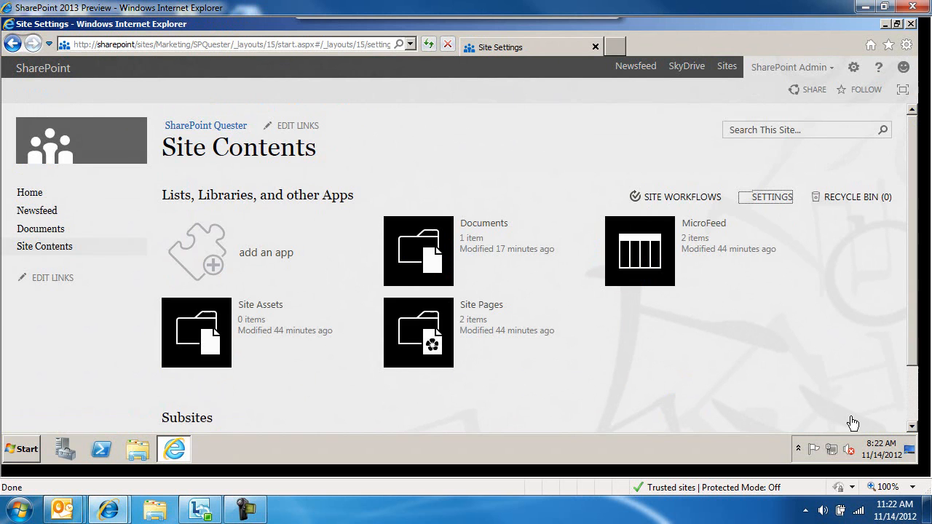
left_click(770, 197)
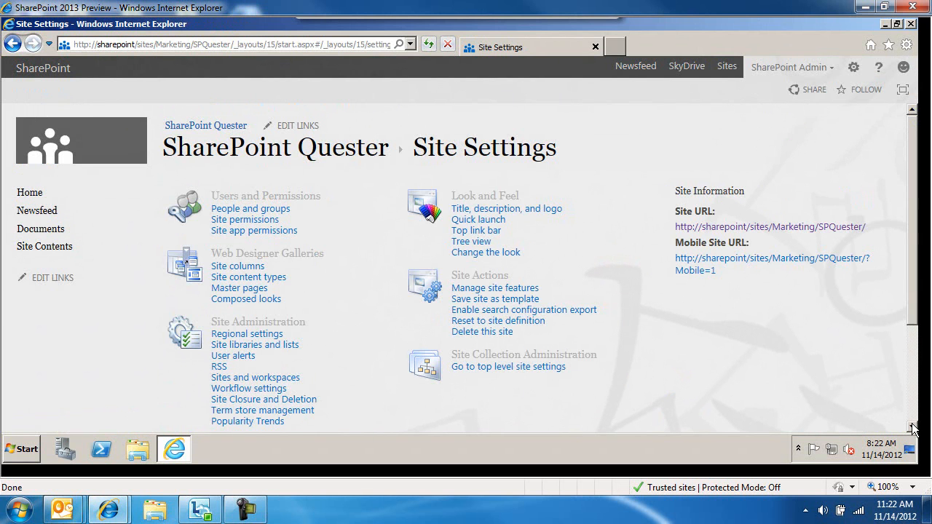
scroll("down", 3)
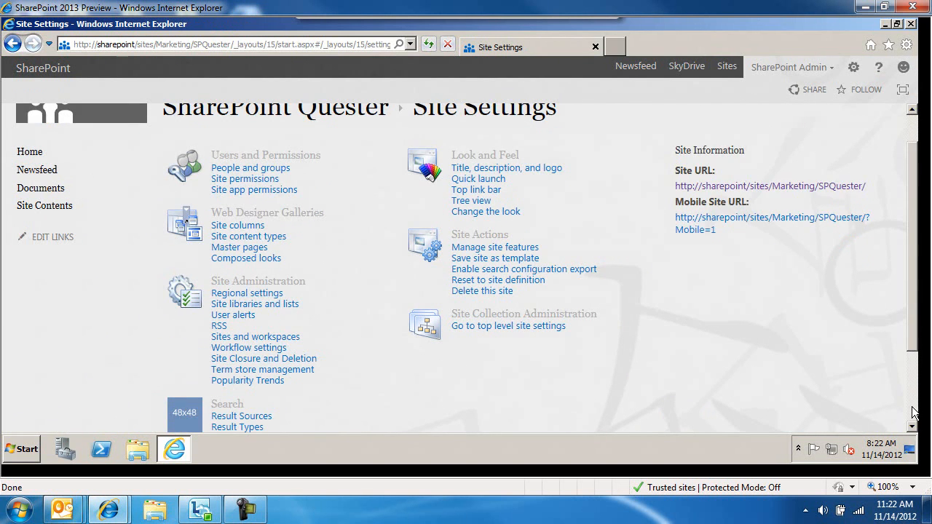
scroll("down", 3)
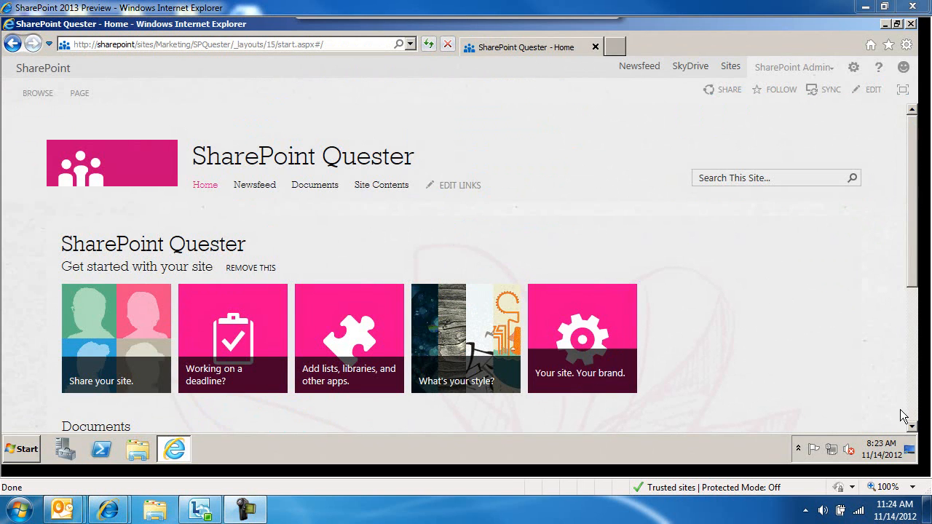
Step: From the pink sketch home page, reach Site Settings through Site Contents
scroll("down", 3)
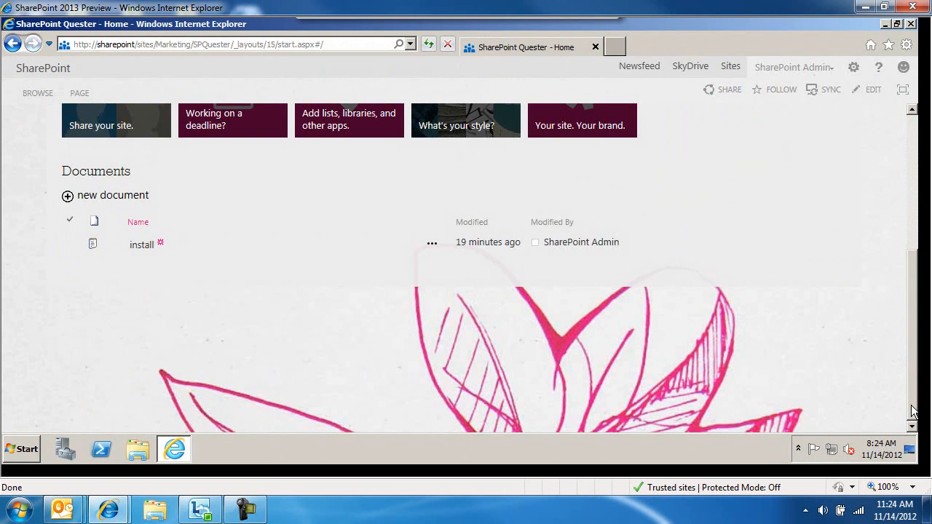
mouse_move(914, 159)
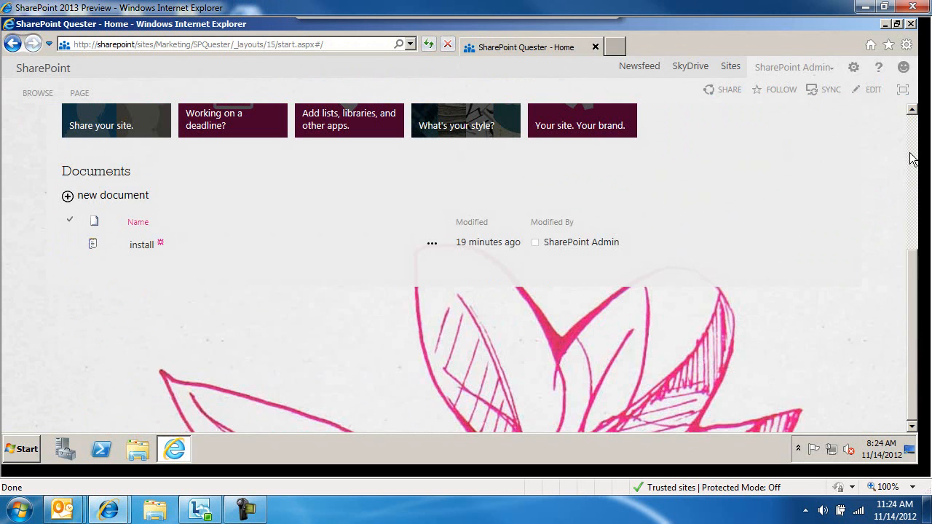
scroll("up", 3)
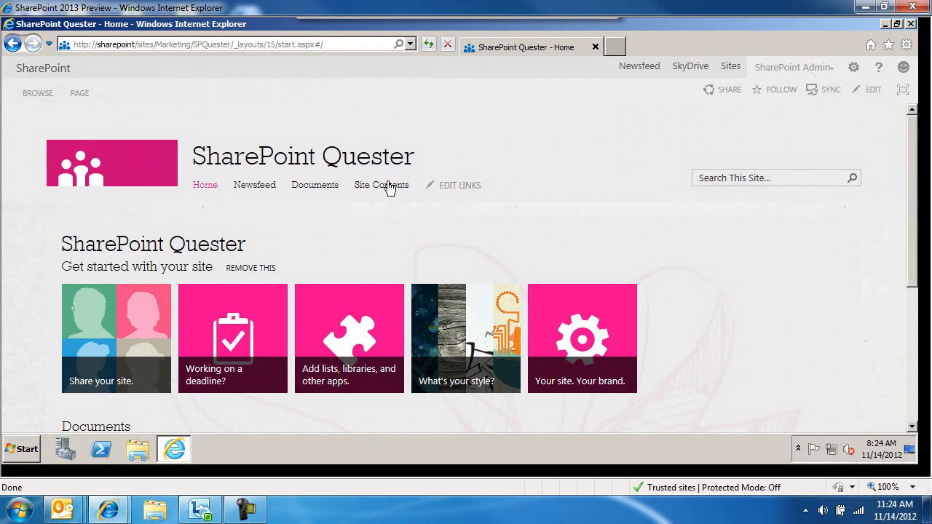
left_click(381, 185)
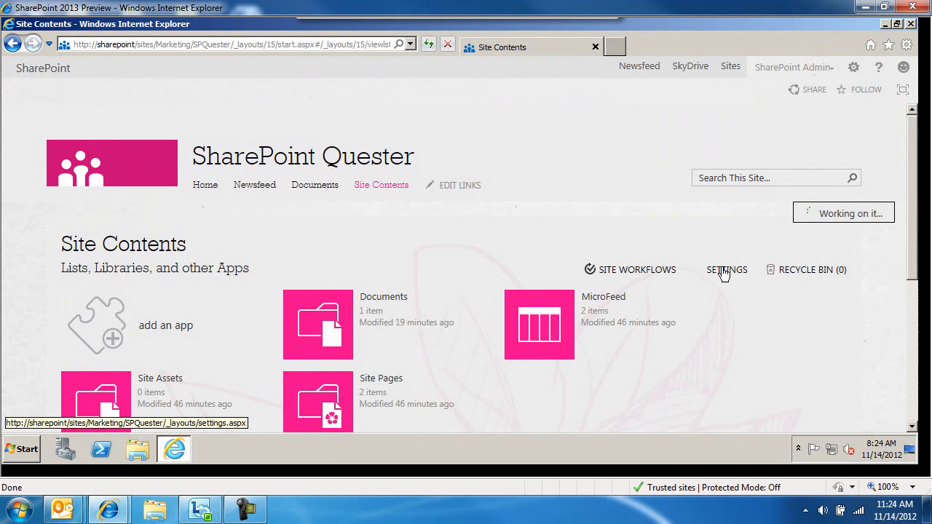
left_click(726, 269)
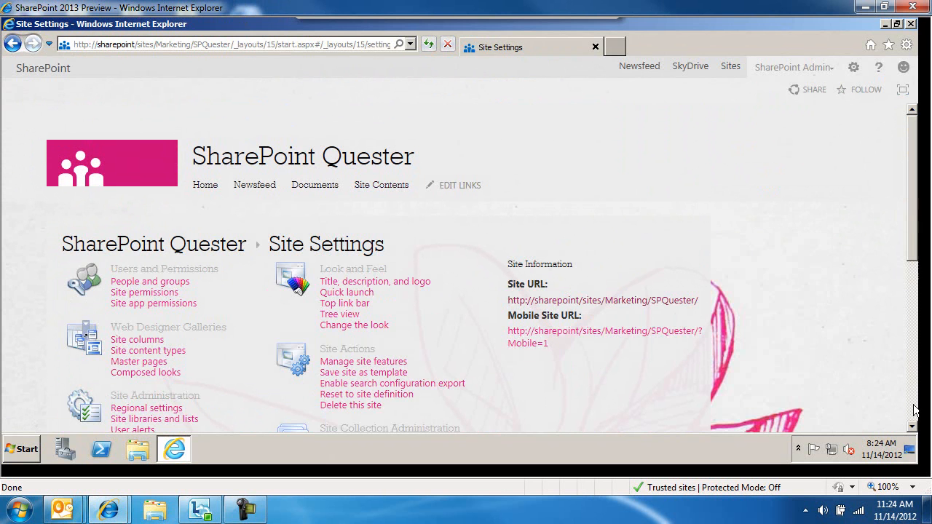
scroll("down", 3)
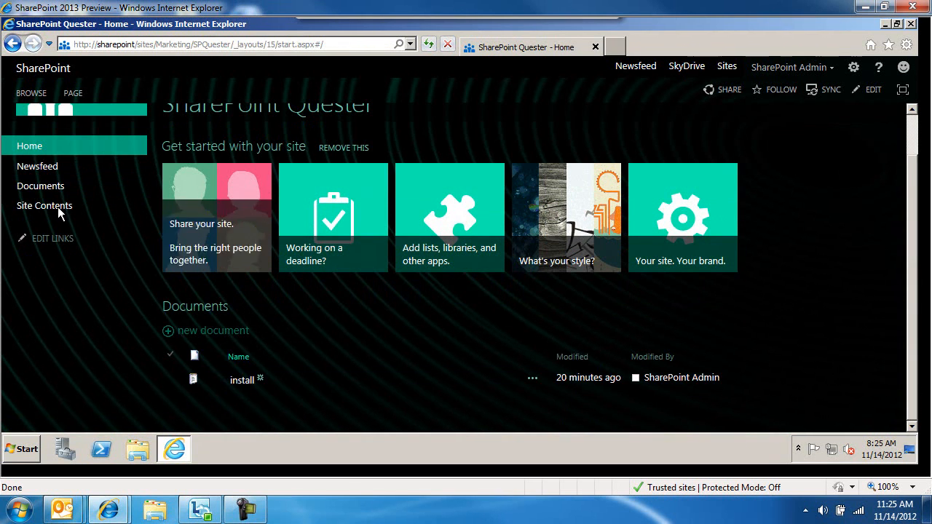
Step: Open Site Contents from the left navigation, then SETTINGS
left_click(44, 206)
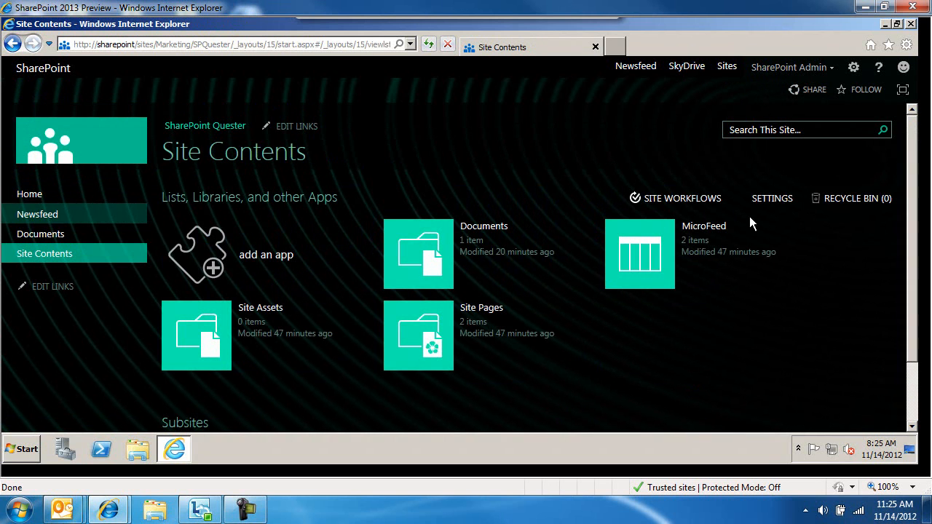
left_click(771, 198)
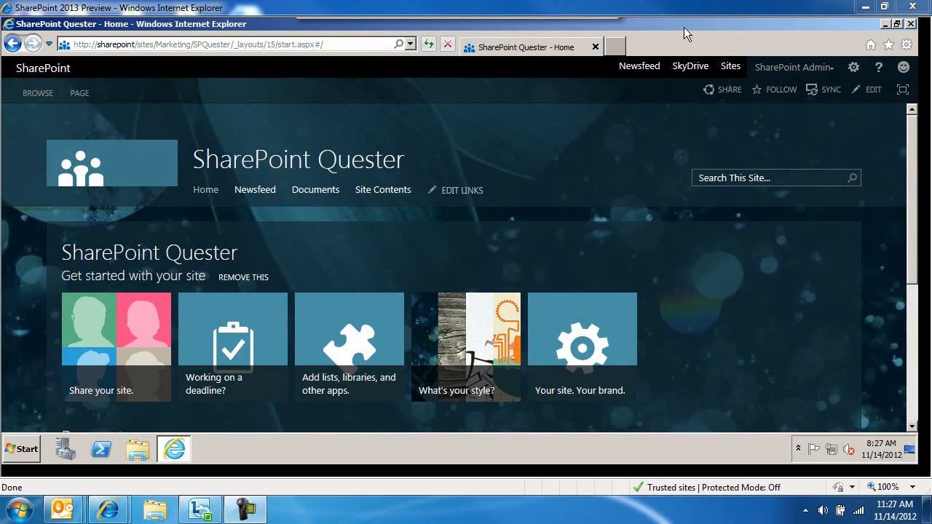
mouse_move(251, 232)
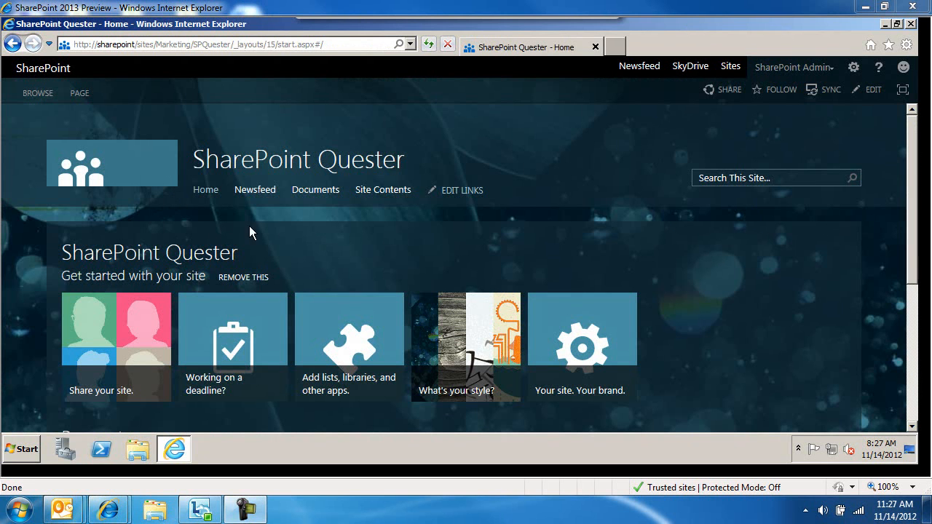
mouse_move(382, 190)
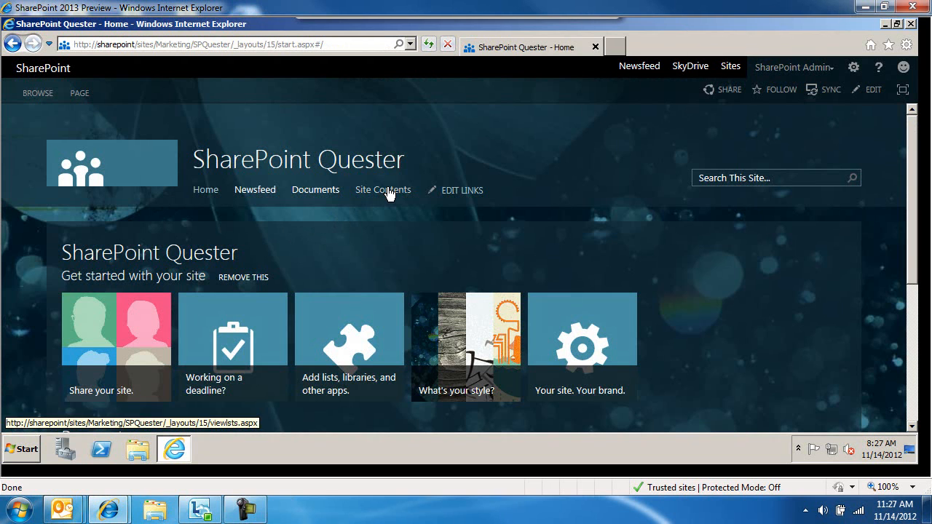
Step: Check Subsites on Site Contents, then open the bokeh-themed site's Site Settings
left_click(383, 190)
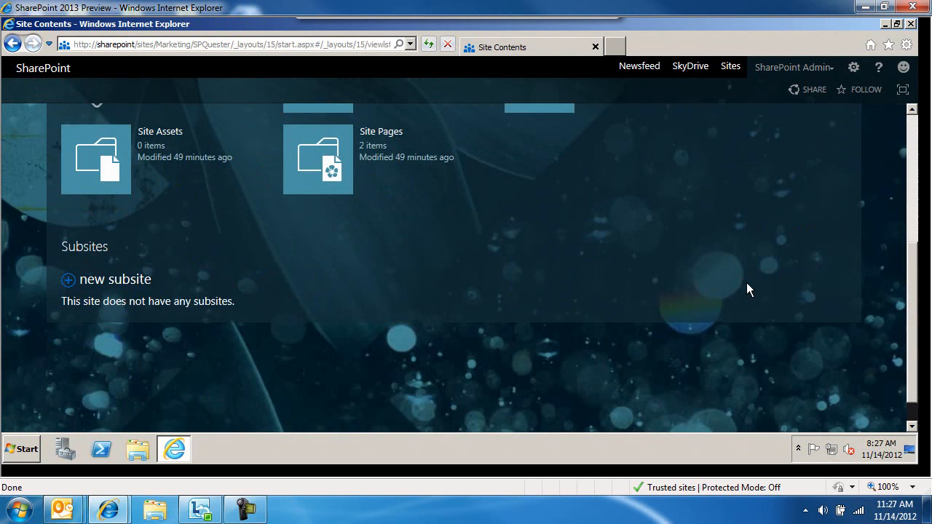
scroll("down", 3)
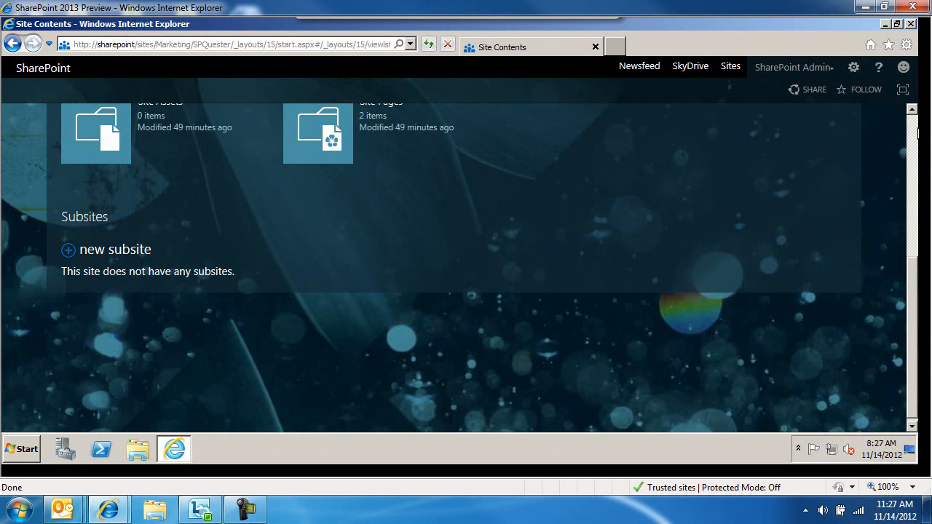
scroll("up", 3)
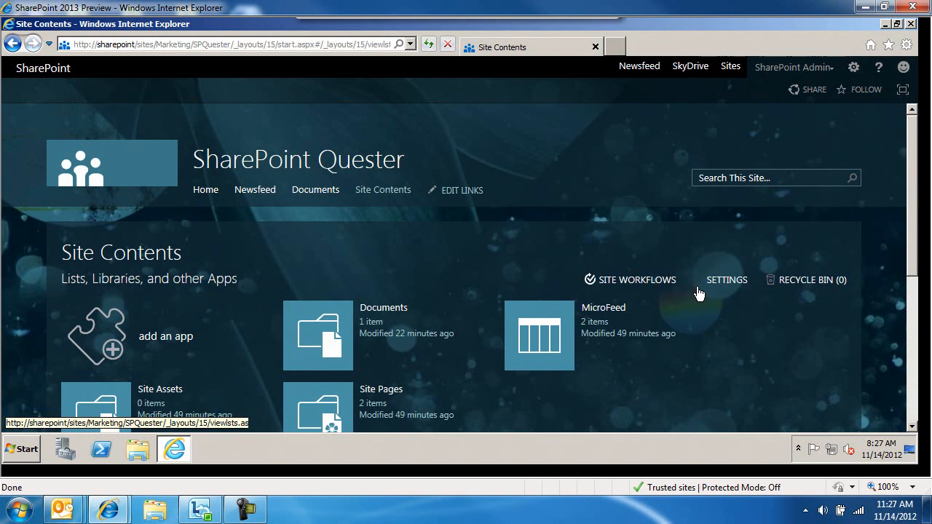
left_click(727, 280)
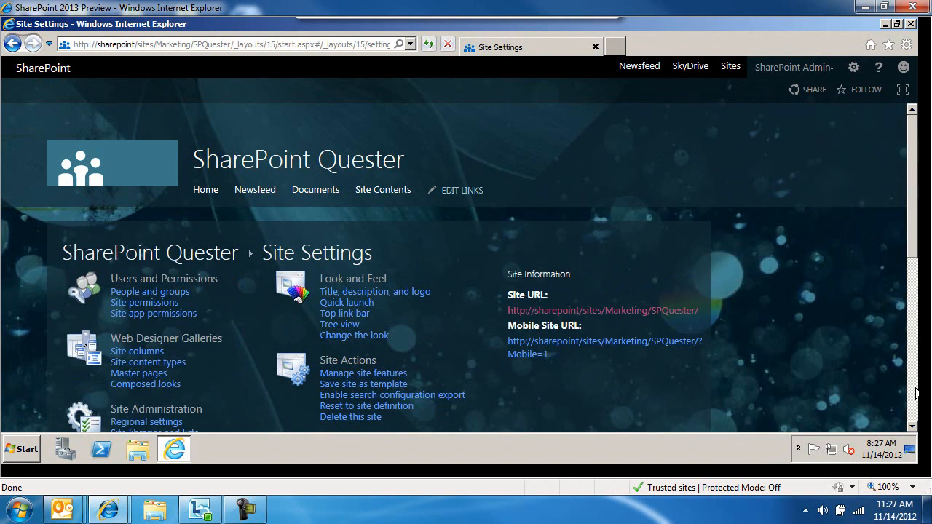
scroll("down", 3)
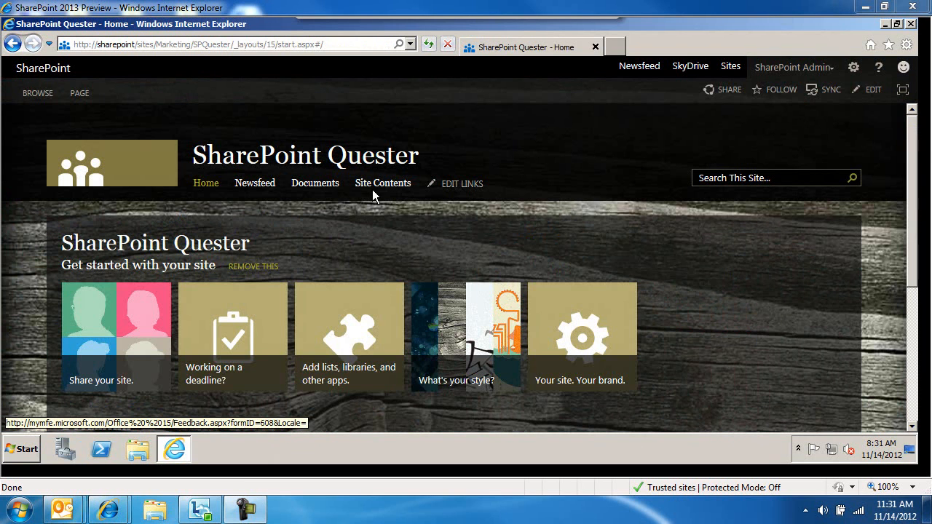
Step: Open Site Settings for the wood-grain themed site through Site Contents and scroll down
left_click(382, 183)
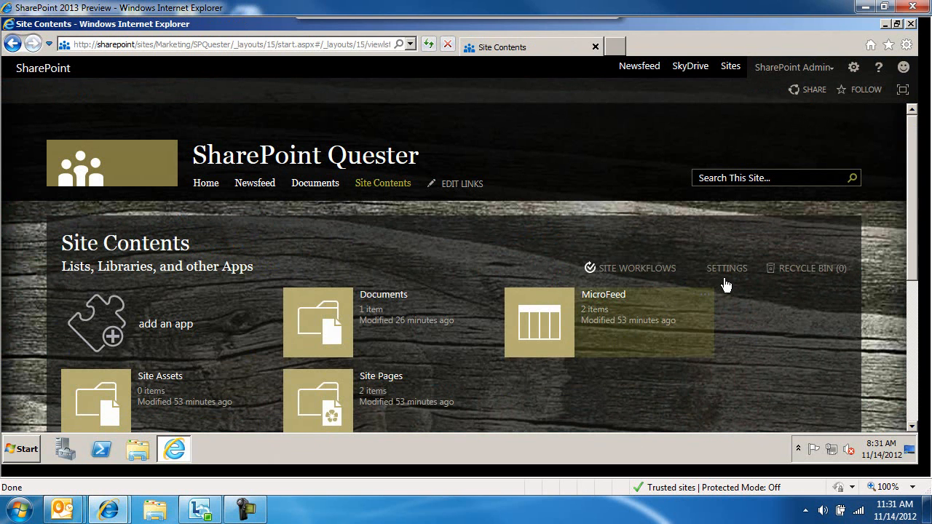
left_click(726, 268)
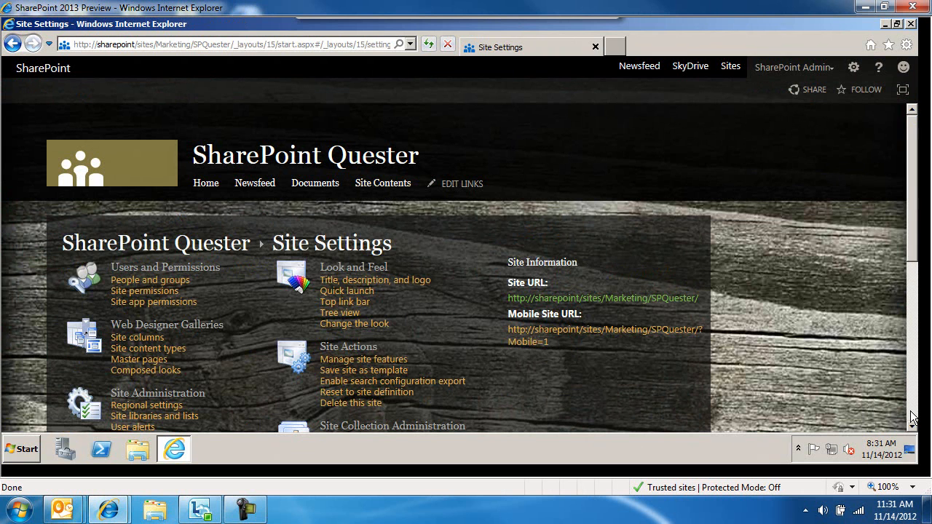
scroll("down", 3)
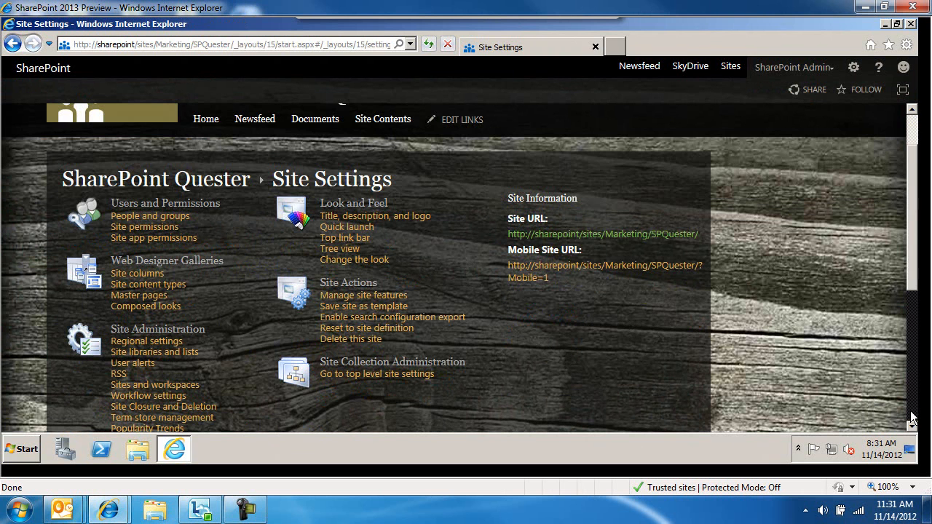
scroll("down", 3)
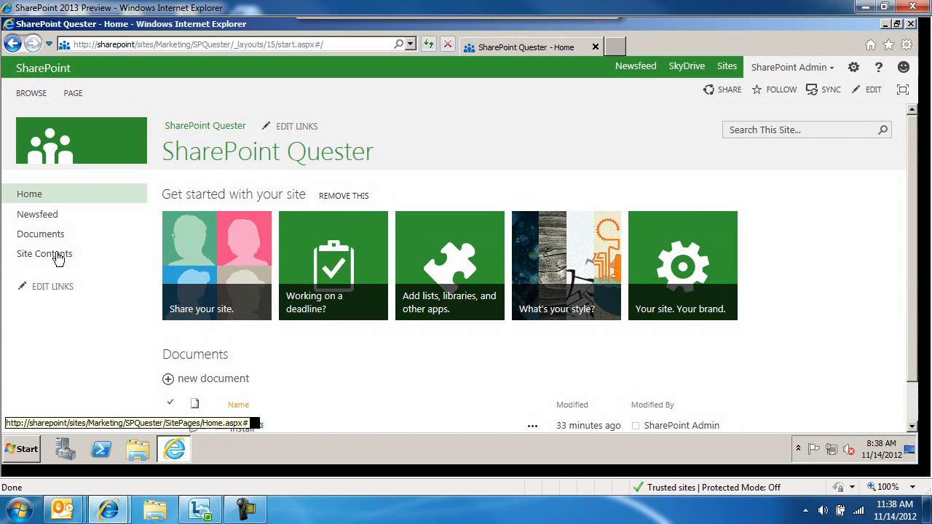
Step: Open Site Settings from Site Contents on the green-themed Quester site and scroll down
left_click(44, 253)
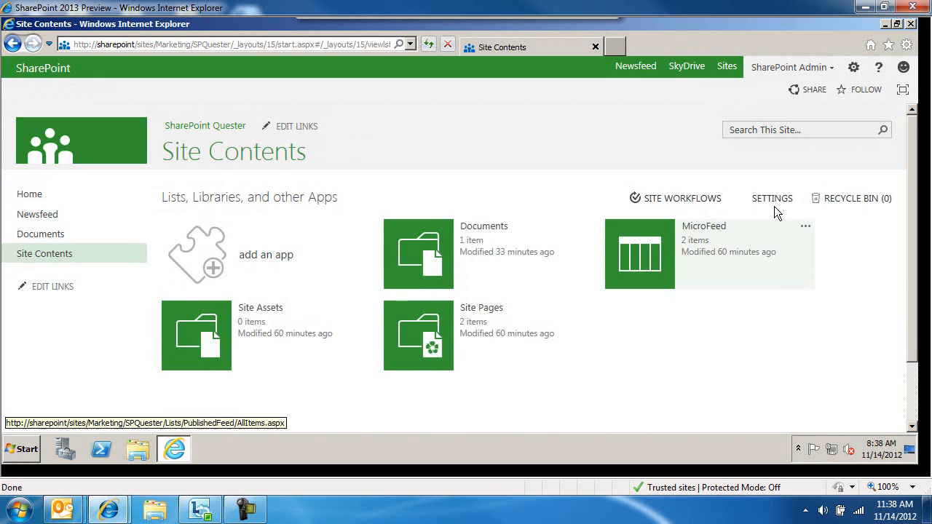
left_click(771, 198)
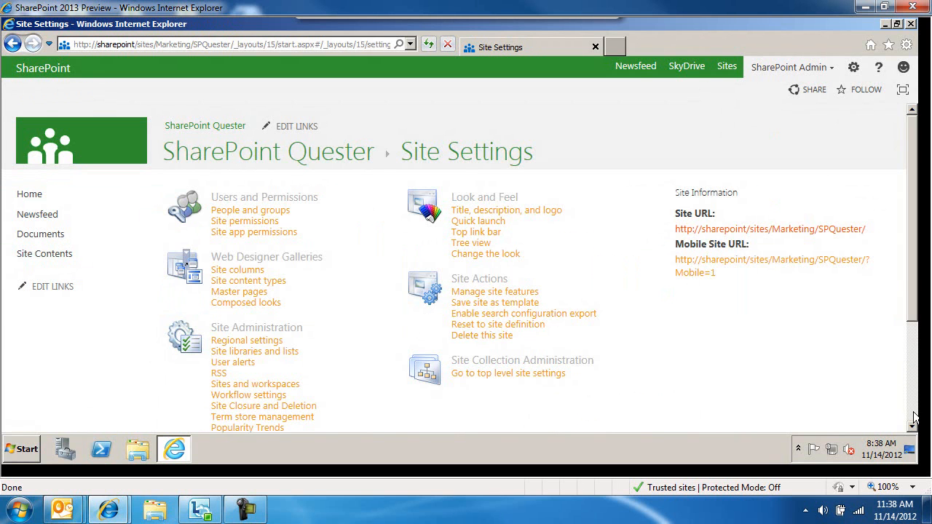
scroll("down", 3)
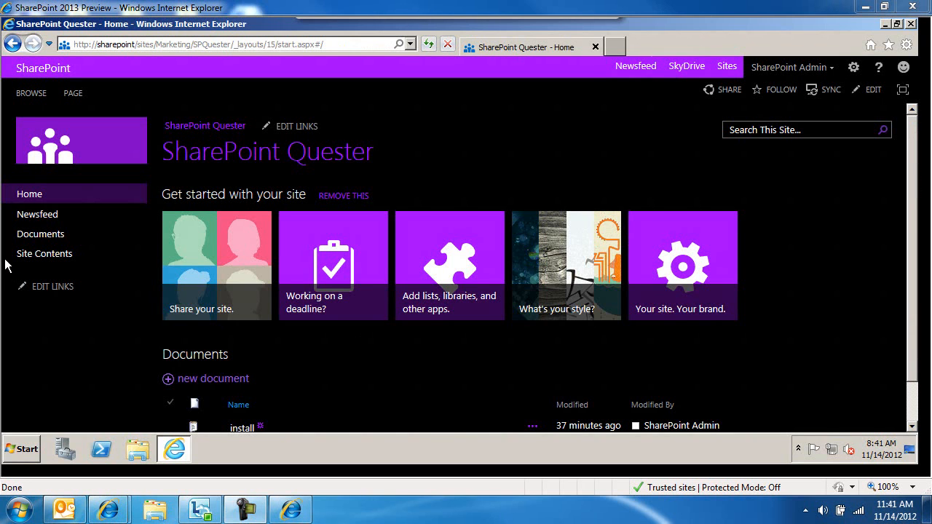
Step: Open Site Settings via Site Contents on the purple-on-black site and scroll to Search settings
left_click(44, 253)
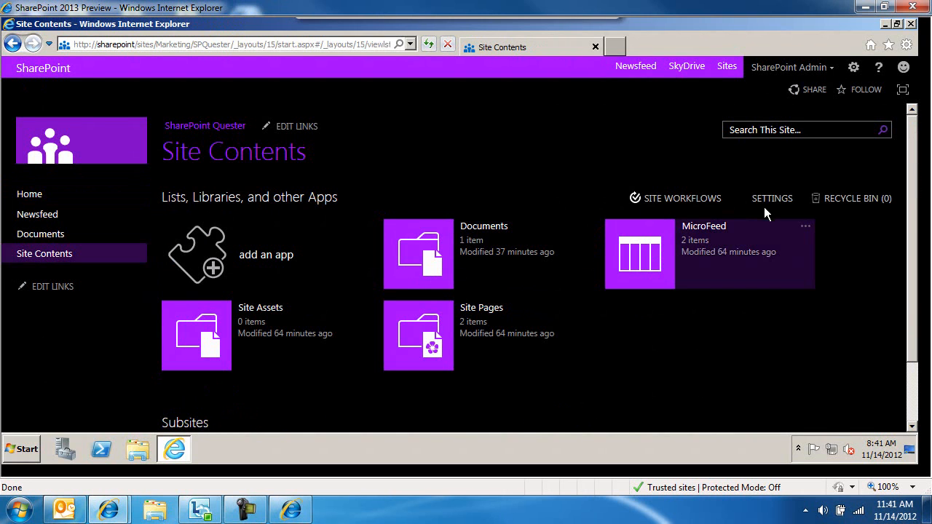
left_click(772, 198)
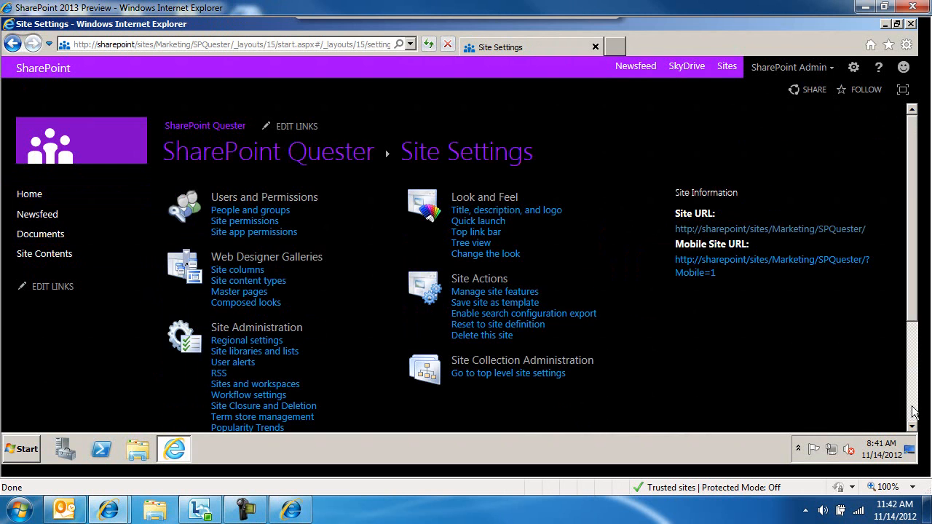
scroll("down", 3)
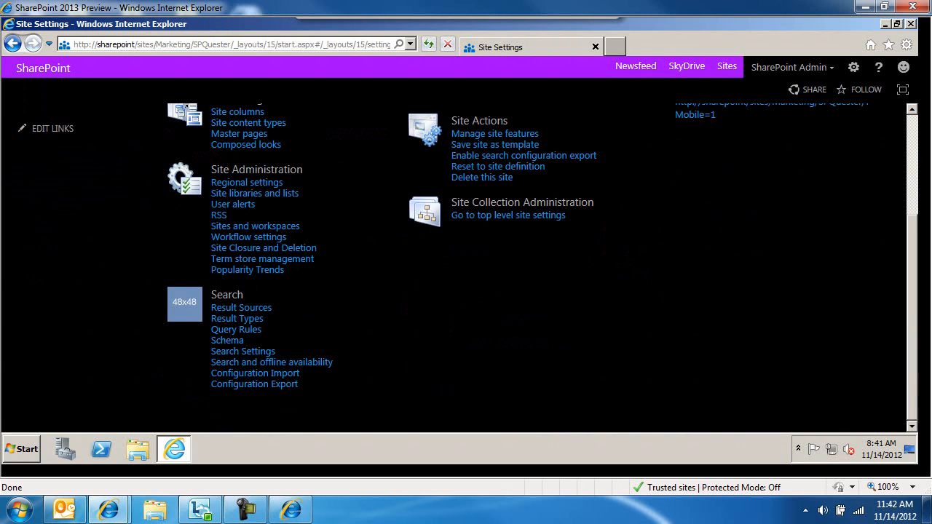